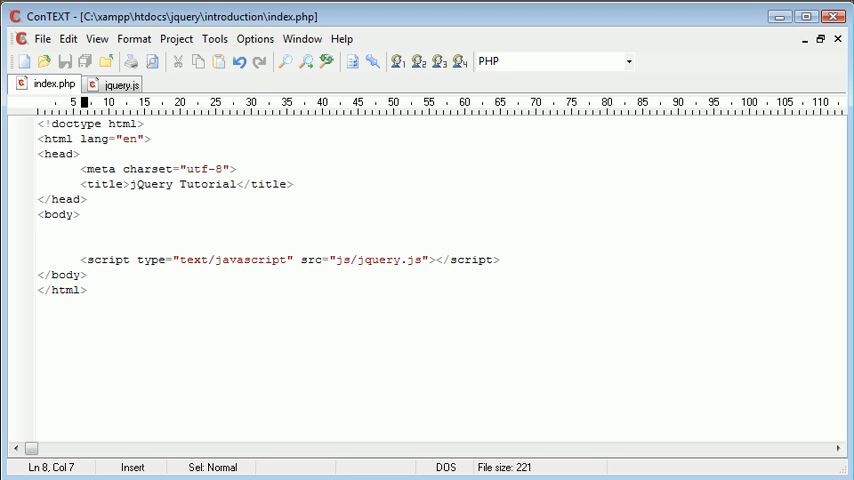
- Add a div with id "message" containing Lorem ipsum placeholder text
type("<div")
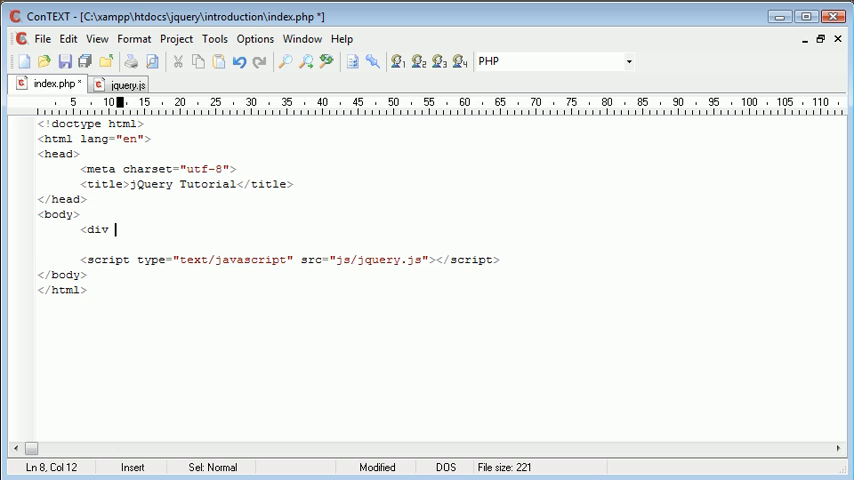
type("id=\"\">")
type("</div>")
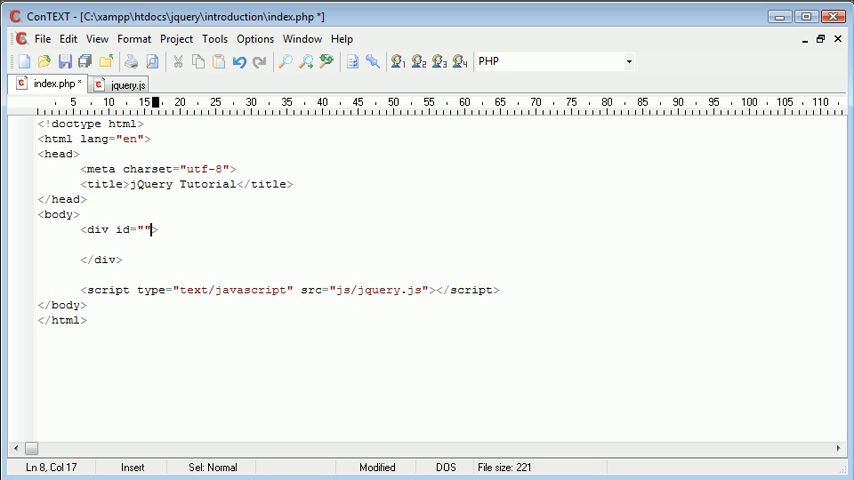
type("message")
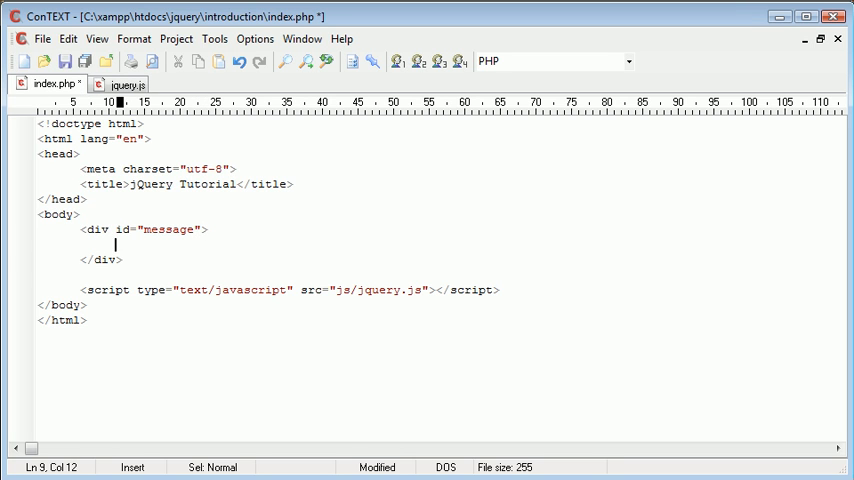
type("Lorem ipsum dolor sit amet, consectetur adipiscing elit. Vestibulum quis tempor risus. Sed adipiscing v")
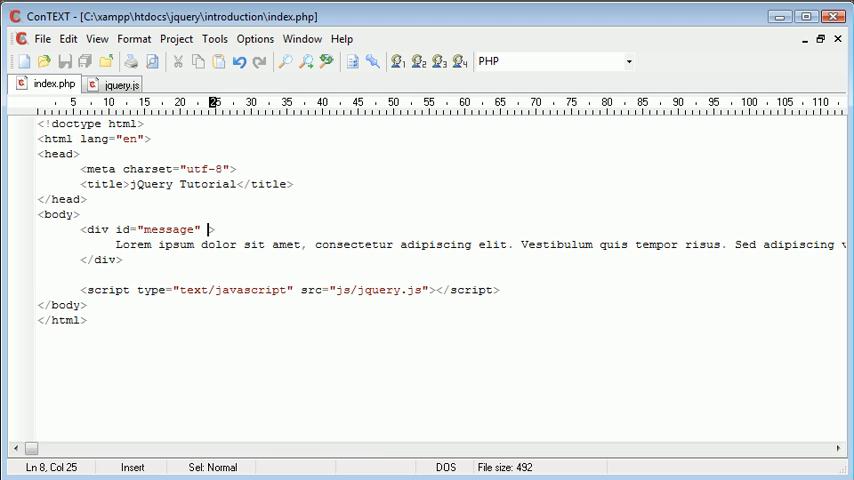
- Give the div an inline style: width 300px, border 1px solid #777, padding 10px
type("style=\"\"")
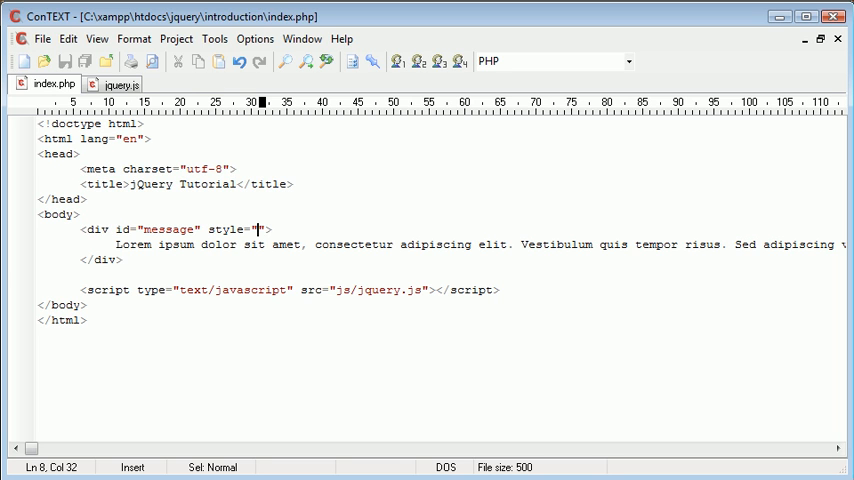
type("width")
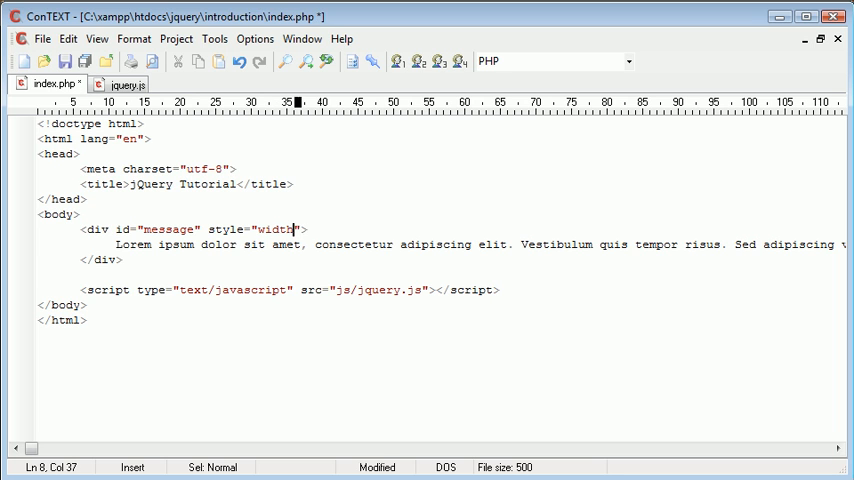
type(": 300px;")
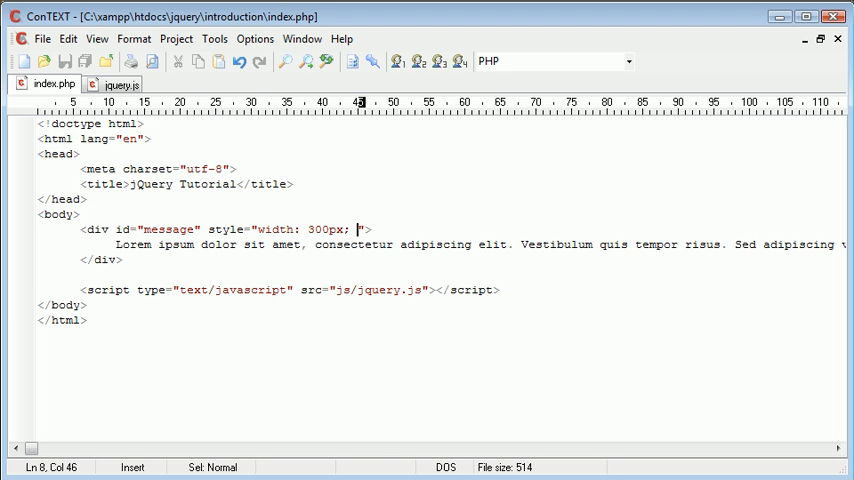
type("border")
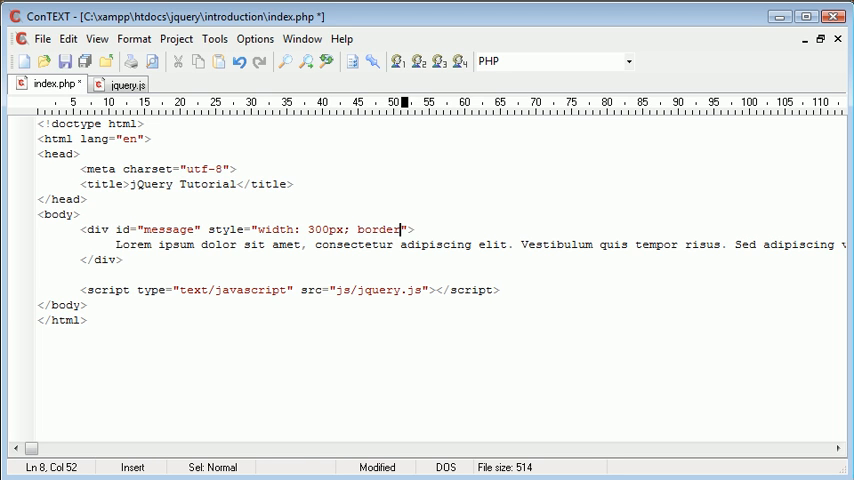
type("1px solid")
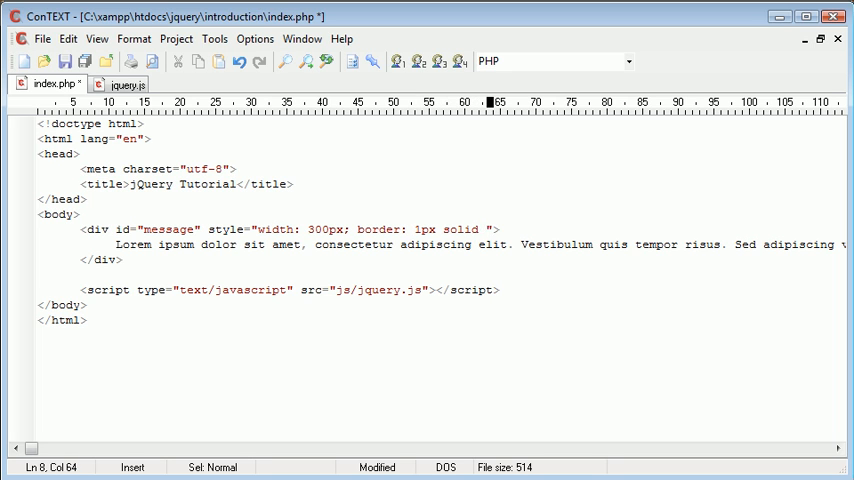
type("#777;")
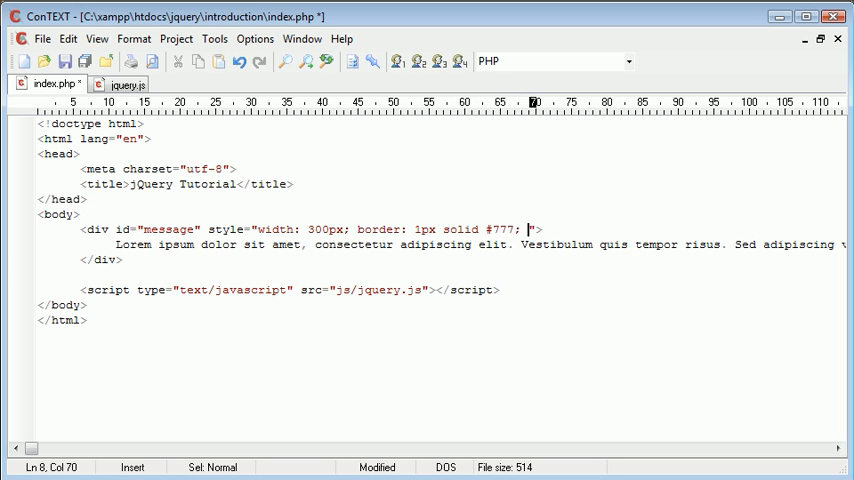
type("padding: 10")
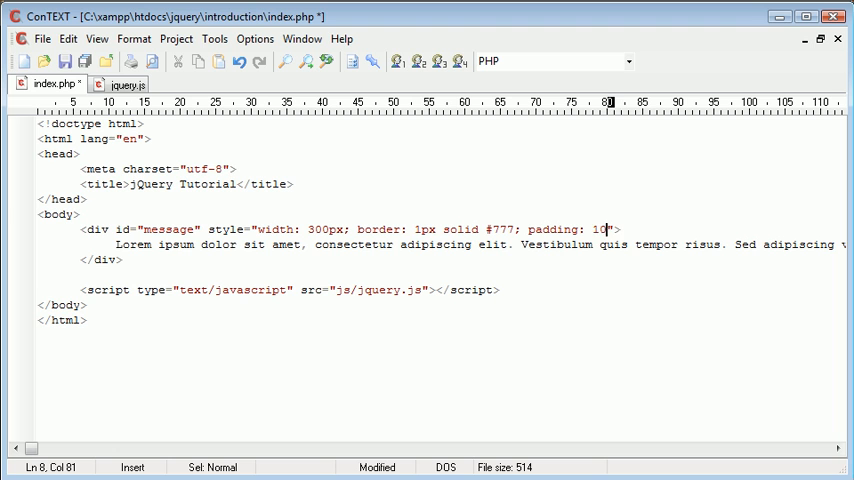
type("px;")
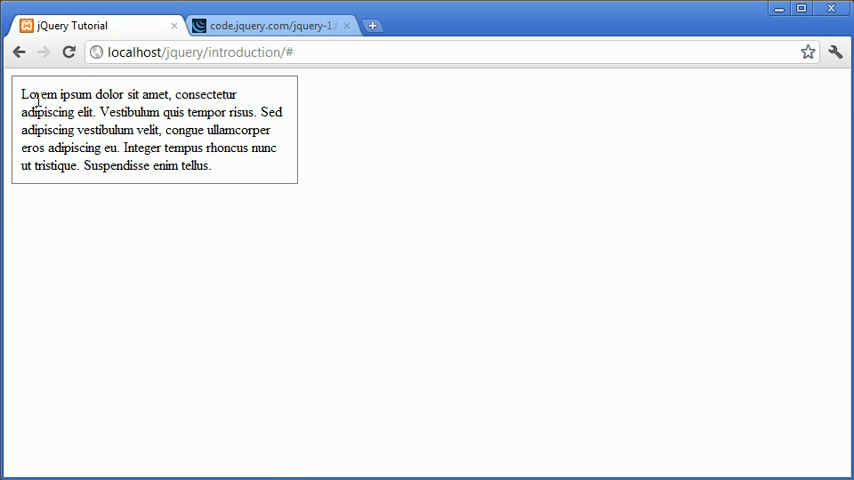
mouse_move(224, 166)
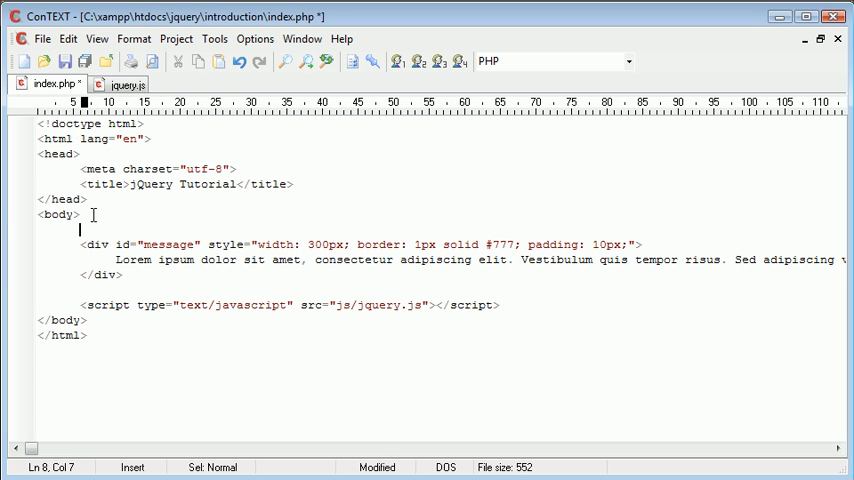
- Write an anchor with href "#", id "hideshow" and text Hide before the message div
type("<a href")
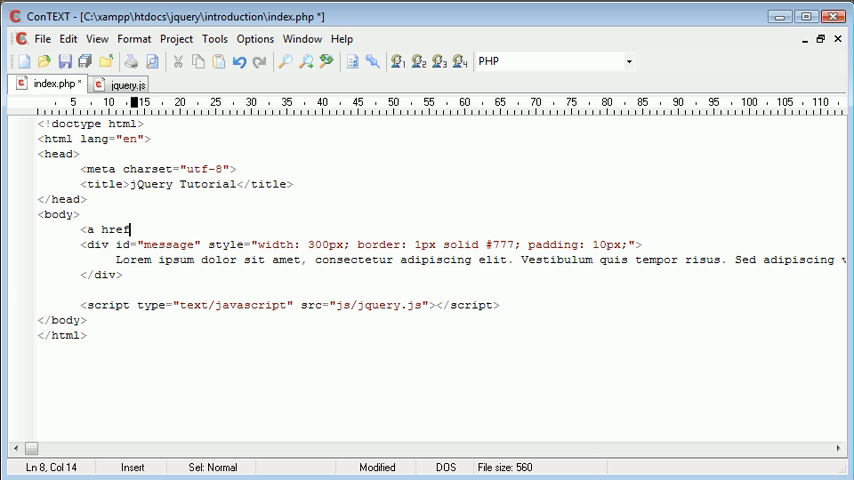
type("=\"\"></a>")
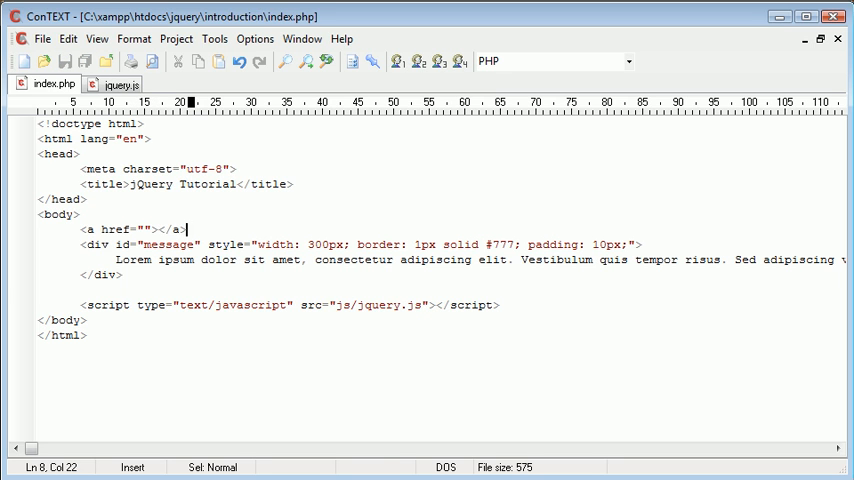
type("#")
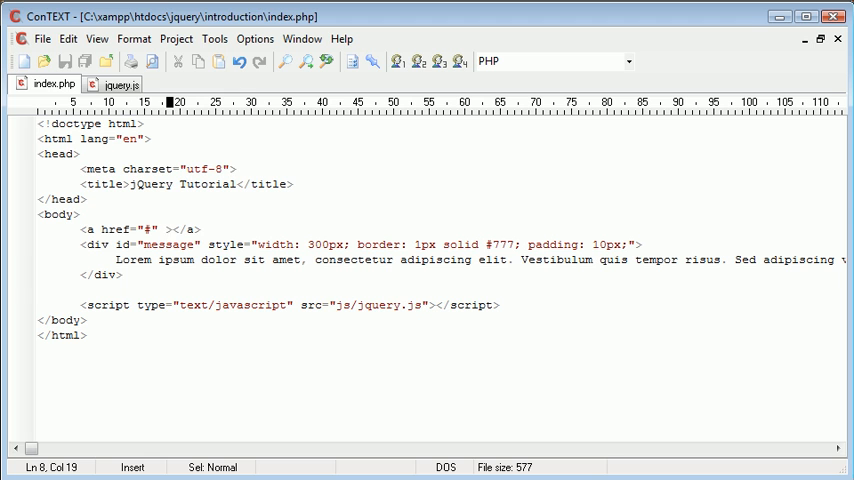
type("id=\"\"")
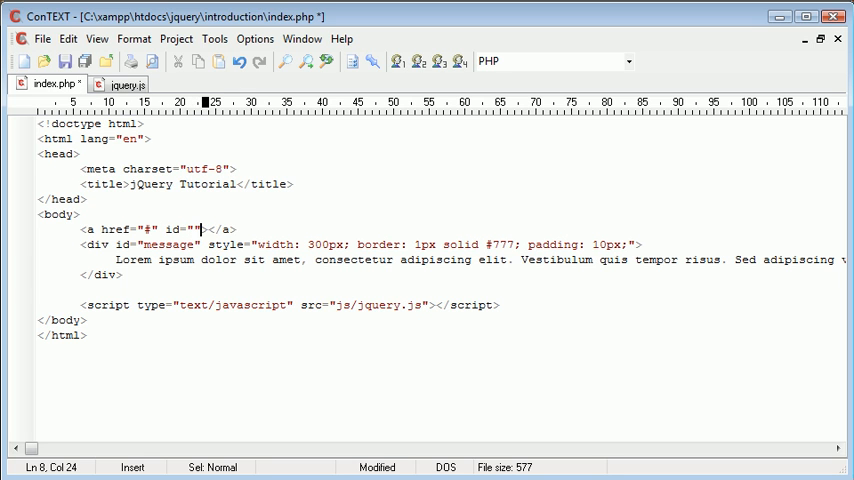
type("show")
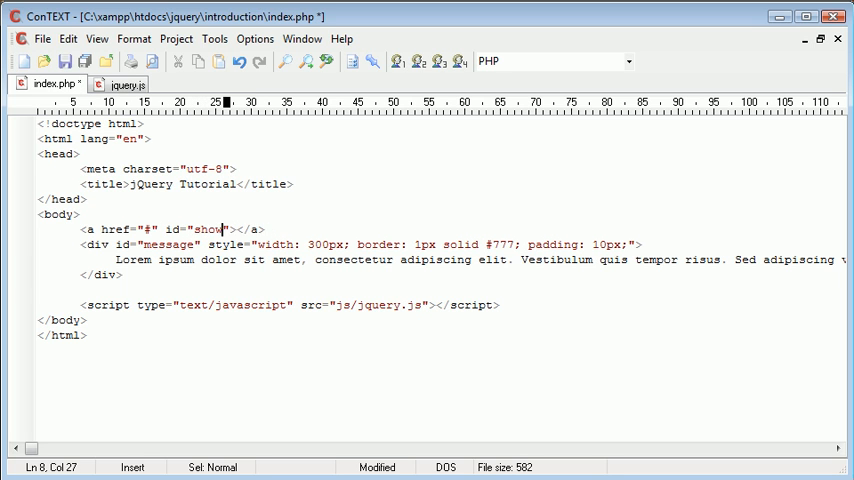
type("hide")
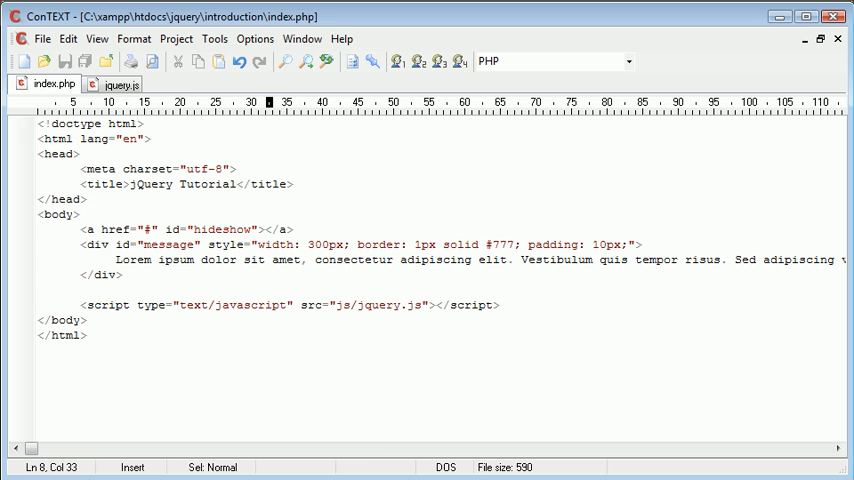
type("Hide")
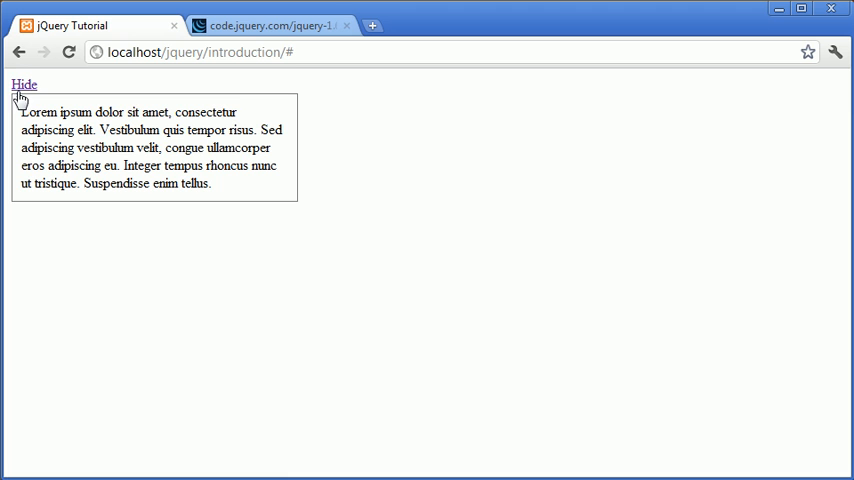
mouse_move(40, 80)
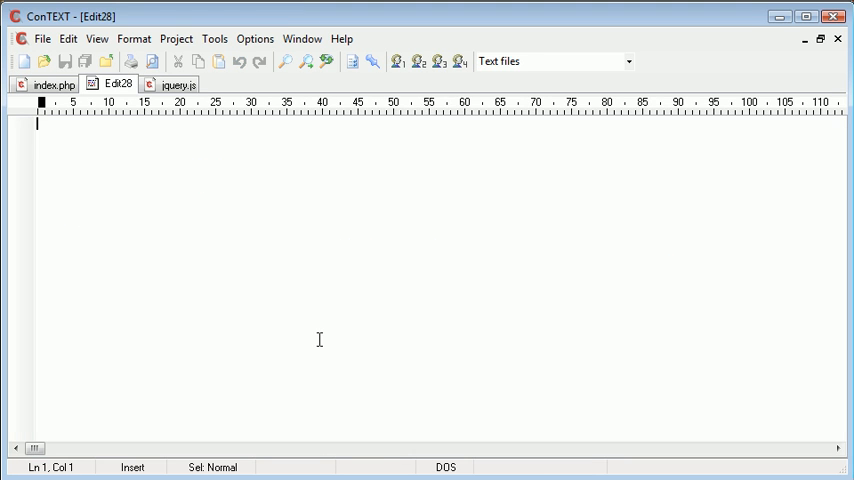
- Save the new empty document as message.js in the js folder
left_click(64, 60)
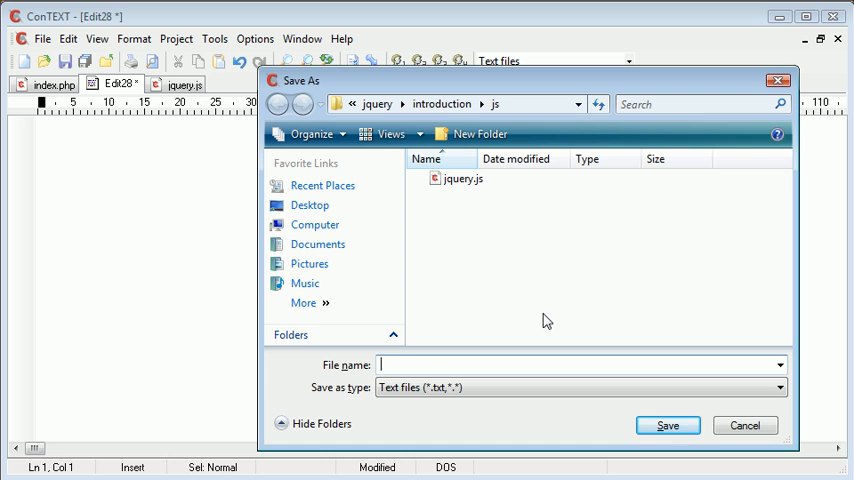
type("message.js")
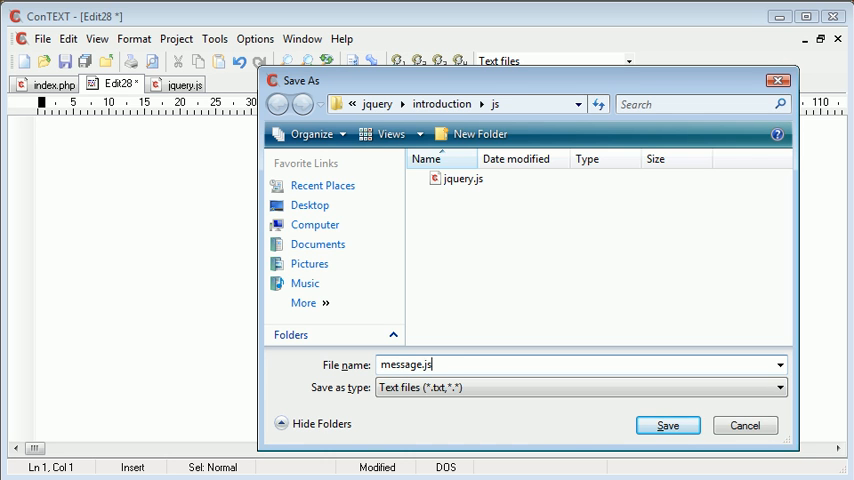
left_click(666, 424)
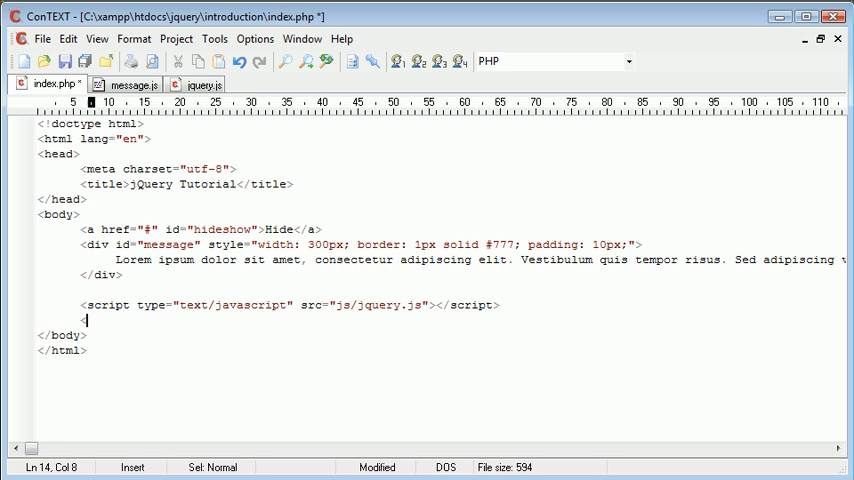
- Add a text/javascript script tag with src js/message.js below the jQuery include
type("script type=\"")
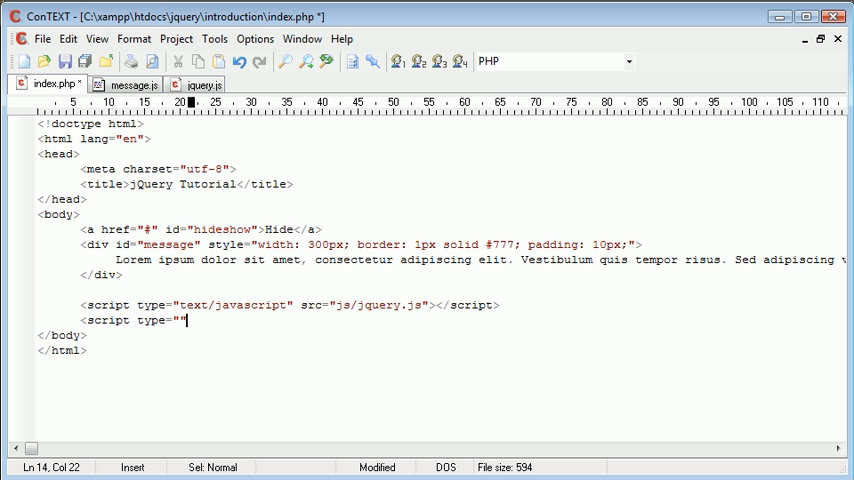
type("text/java")
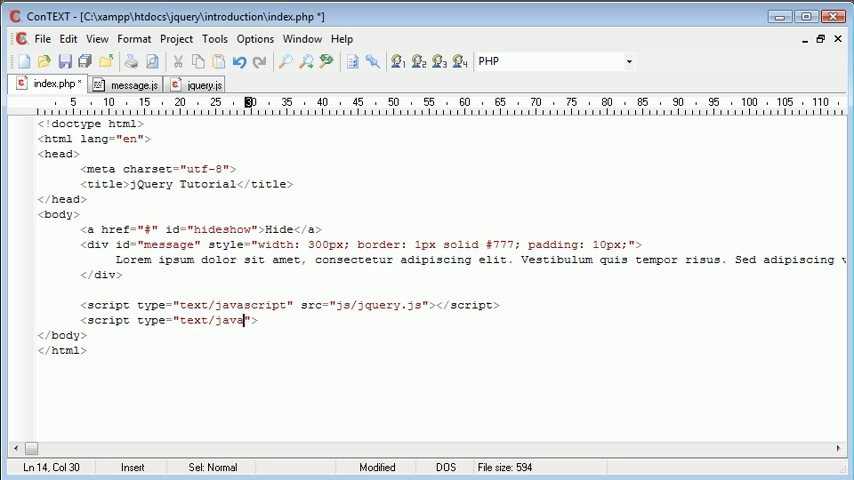
type("script\" src=\"")
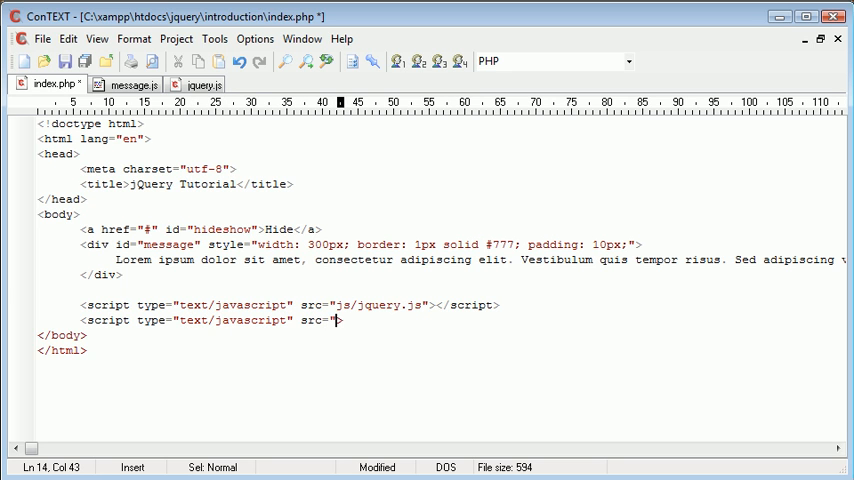
type("js/mes")
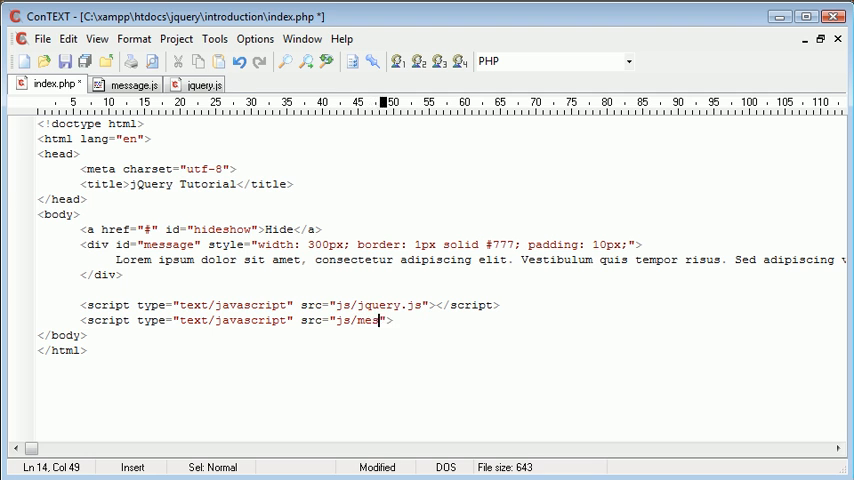
type("sage.js\">")
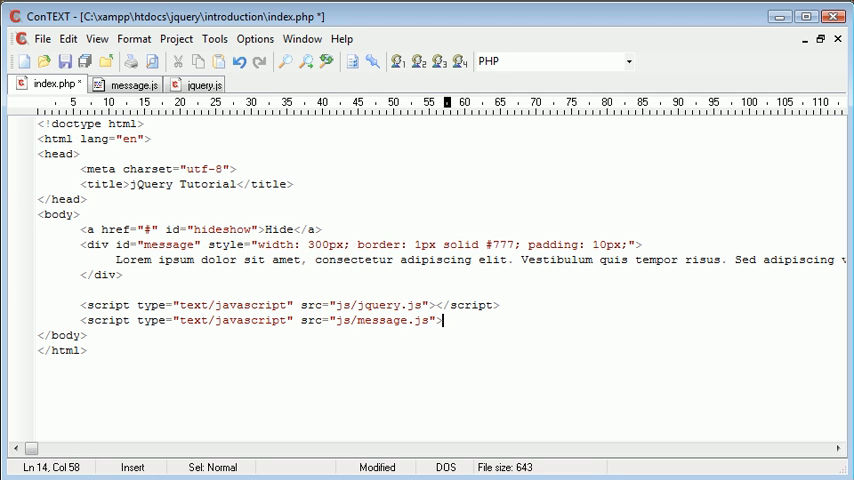
type("</script>")
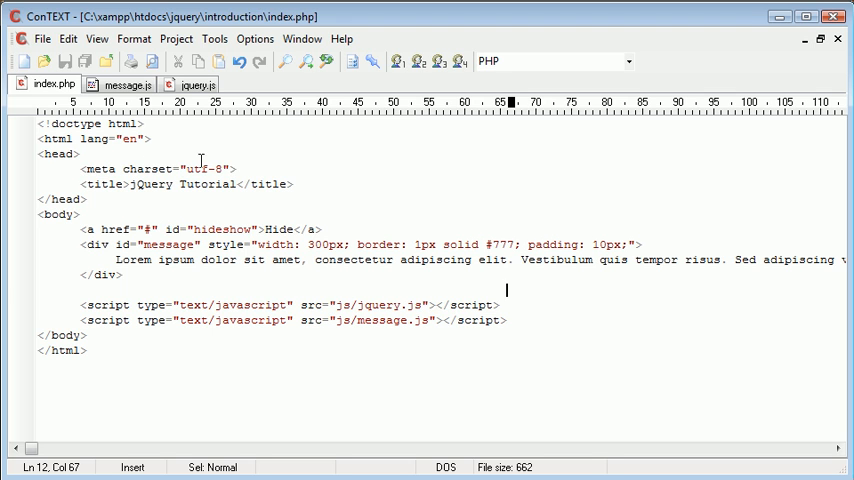
mouse_move(122, 84)
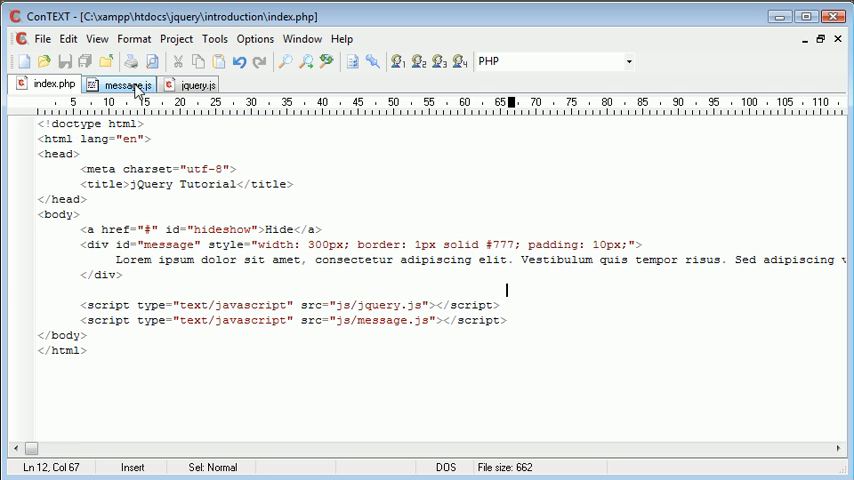
- Switch to Chrome to try the Hide link, which does nothing yet
left_click(124, 84)
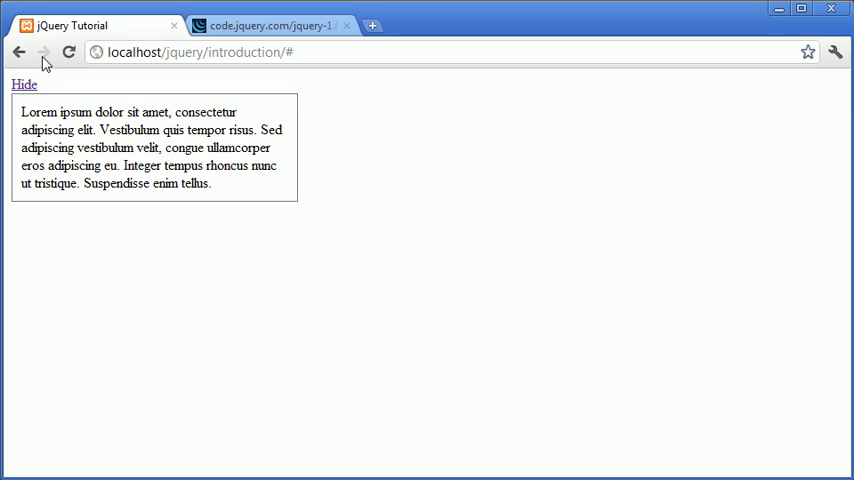
mouse_move(24, 84)
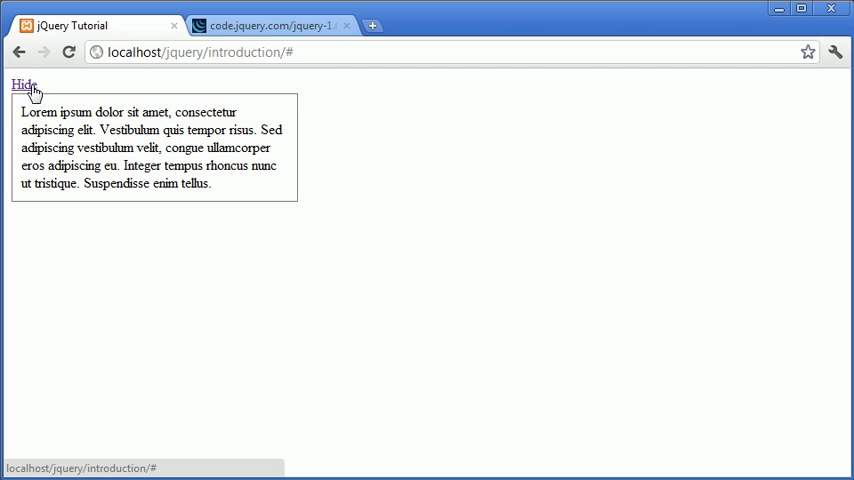
mouse_move(28, 90)
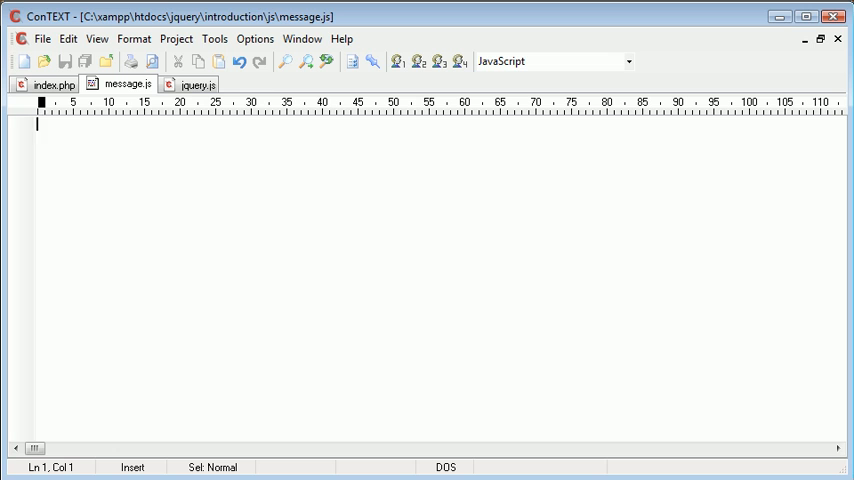
mouse_move(234, 368)
type("$('#hideshow').to")
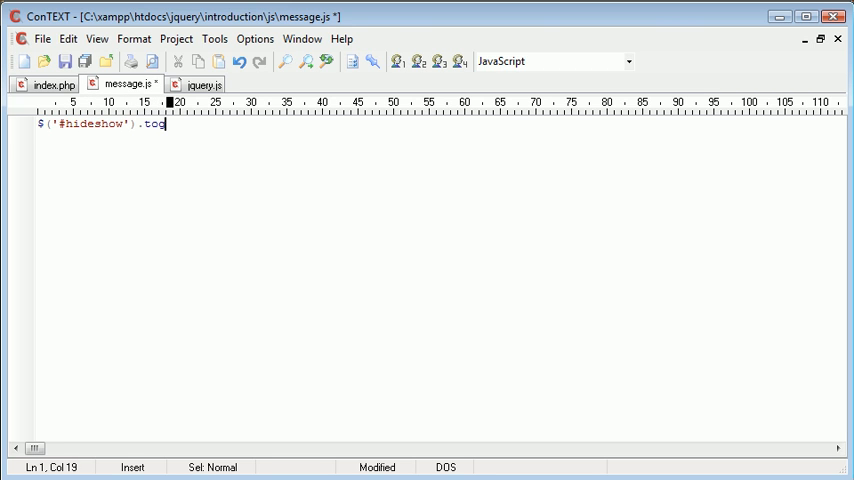
- Write $('#hideshow').toggle() with two placeholder functions for state 1 and state 2
type("gle();")
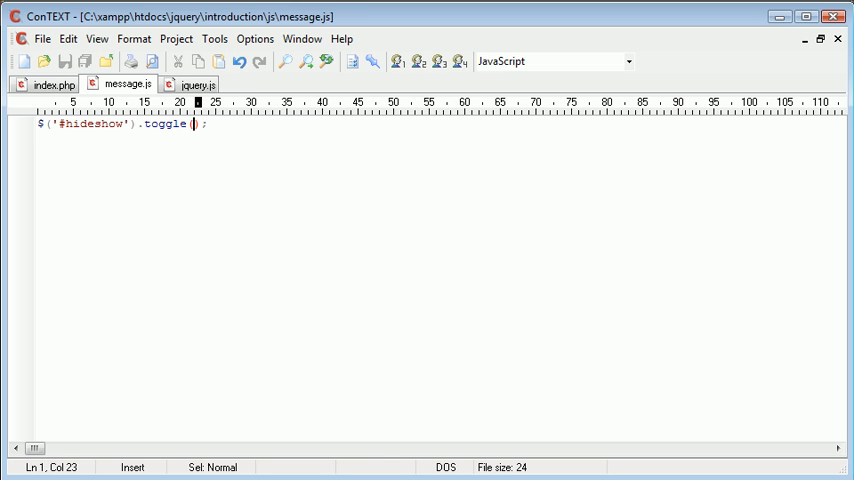
type("function (")
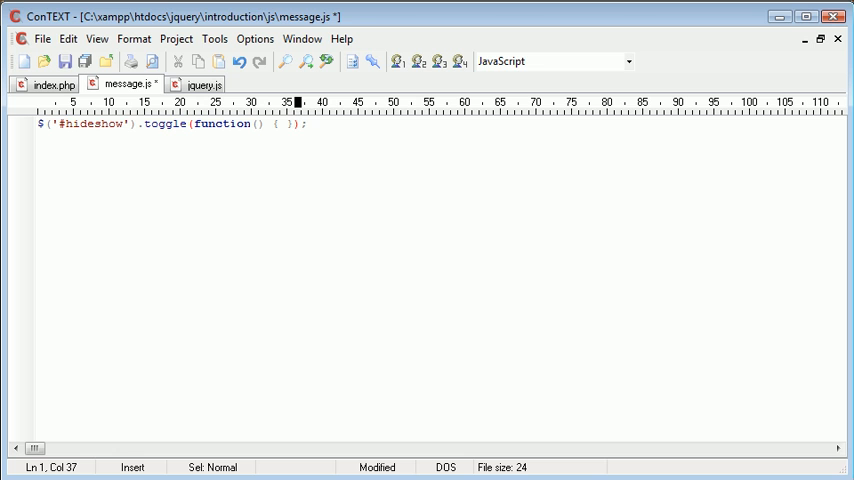
type(", fun")
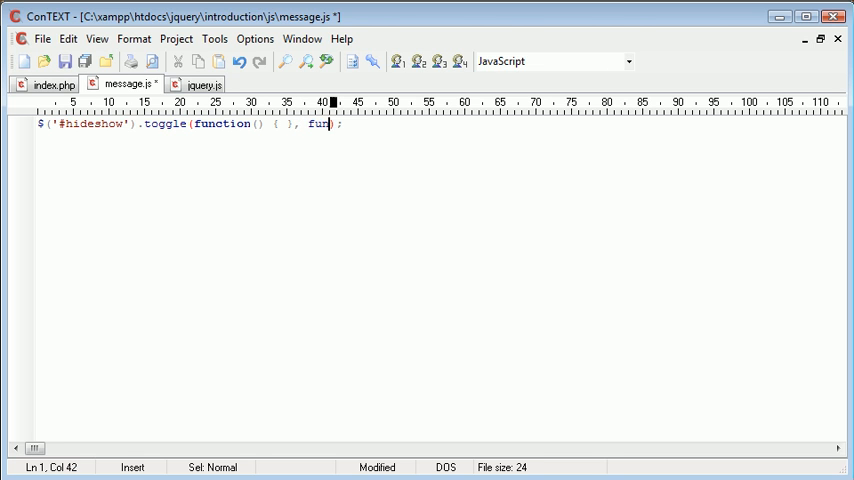
type("ction() {")
type("state 2")
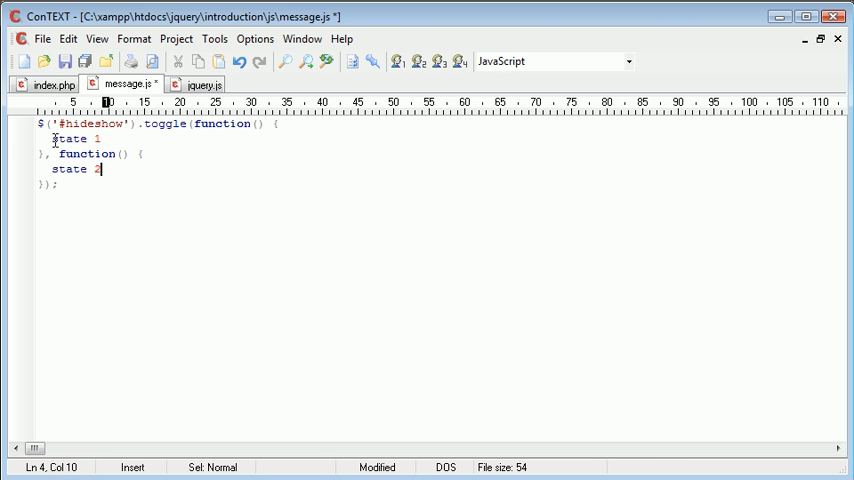
left_click(100, 138)
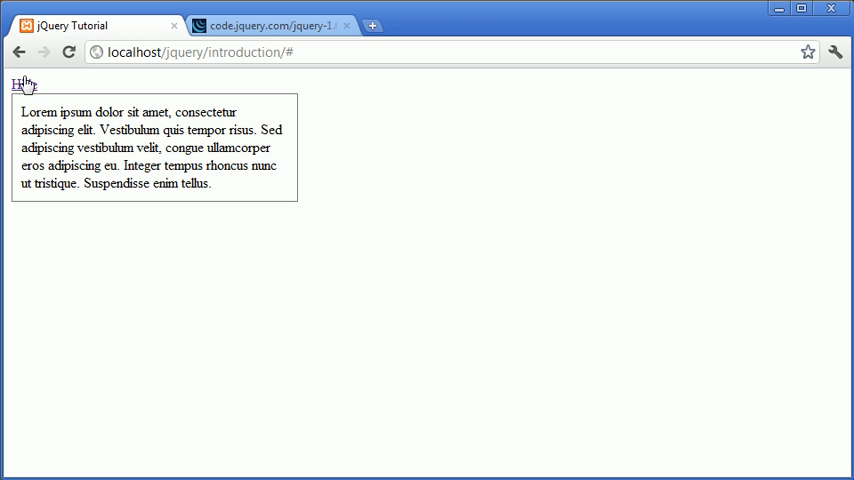
- Make the first toggle function set the link text with $('#hideshow').text('Show');
left_click(24, 84)
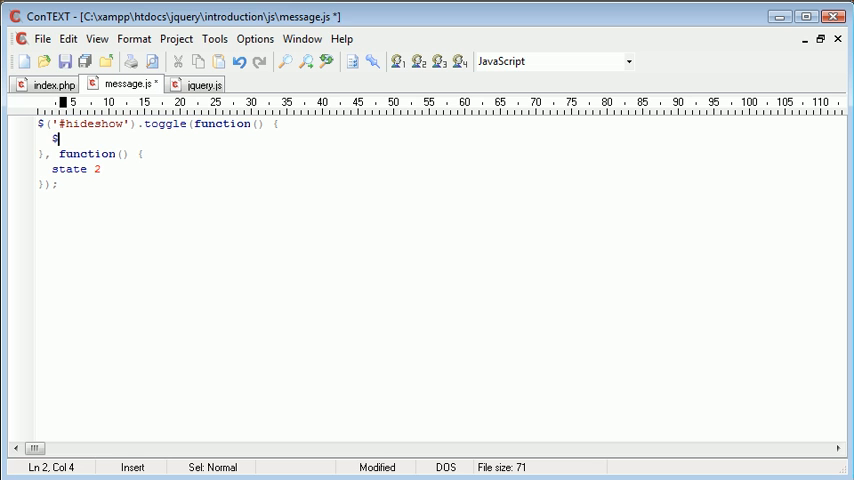
type("$('#')")
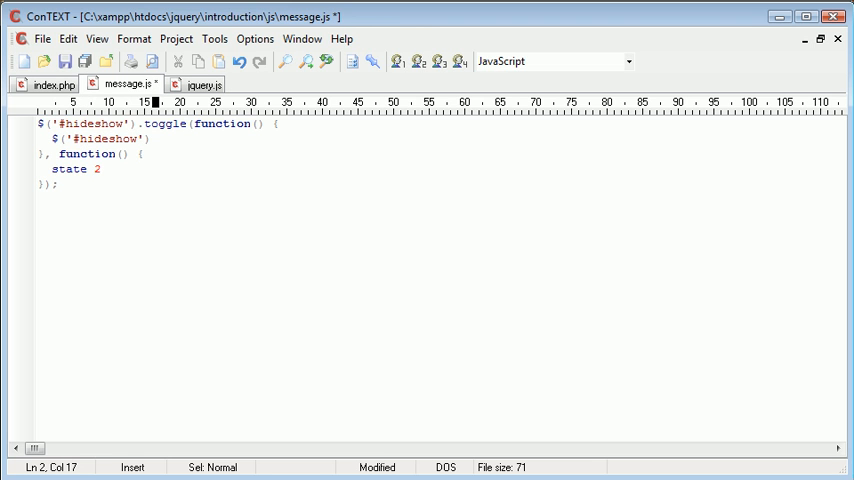
type(".text();")
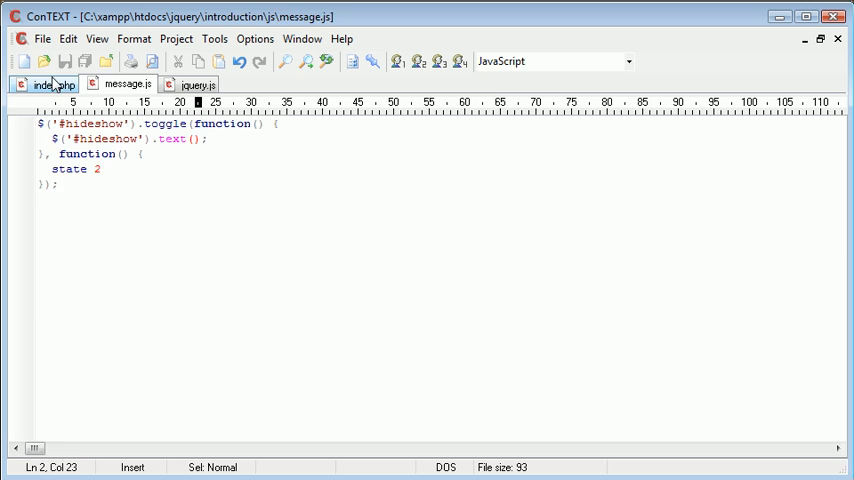
left_click(50, 84)
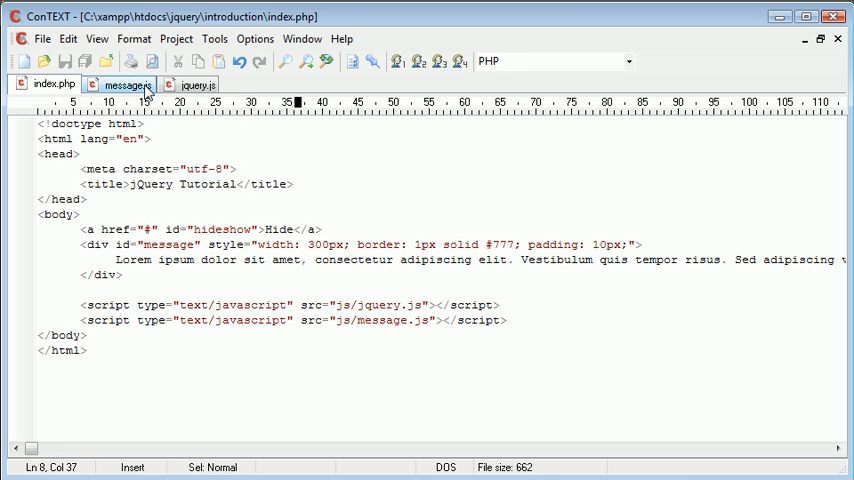
left_click(120, 84)
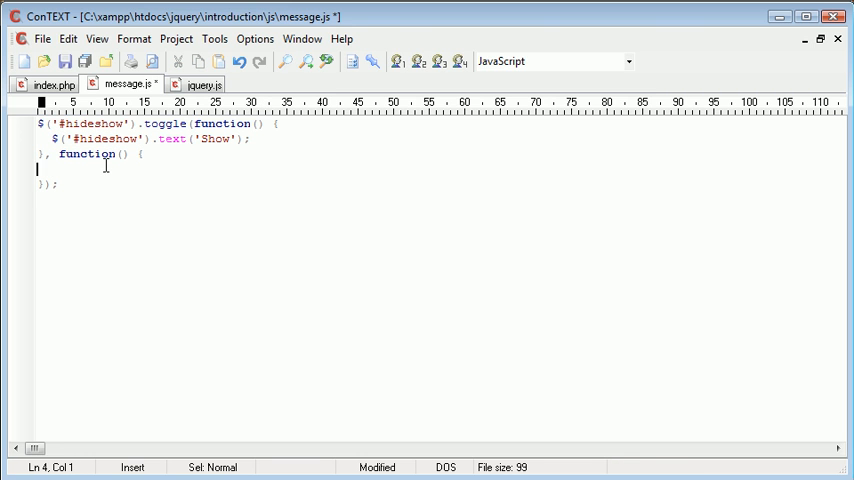
type("$('#hideshow').text('Show');")
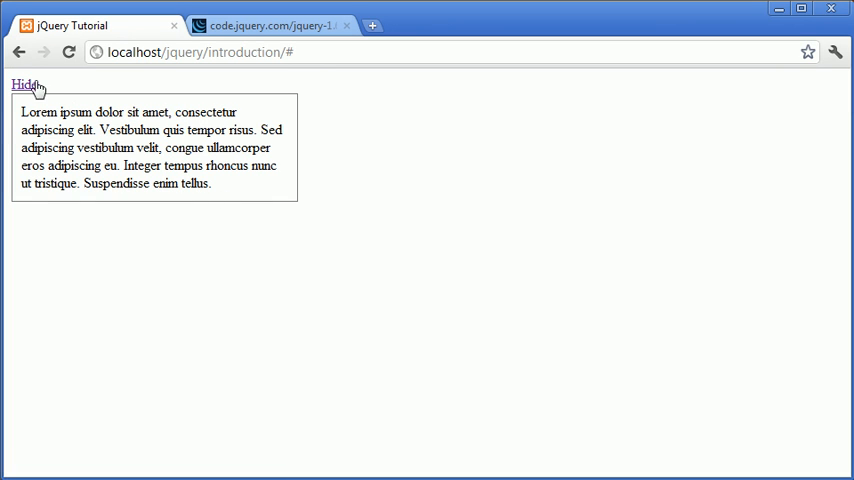
mouse_move(28, 90)
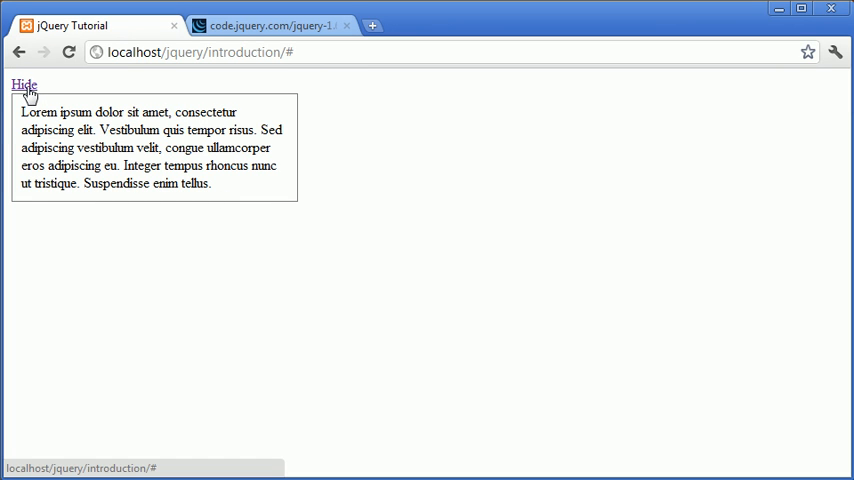
- Use the page link several times to watch its wording flip between Hide and Show
left_click(24, 84)
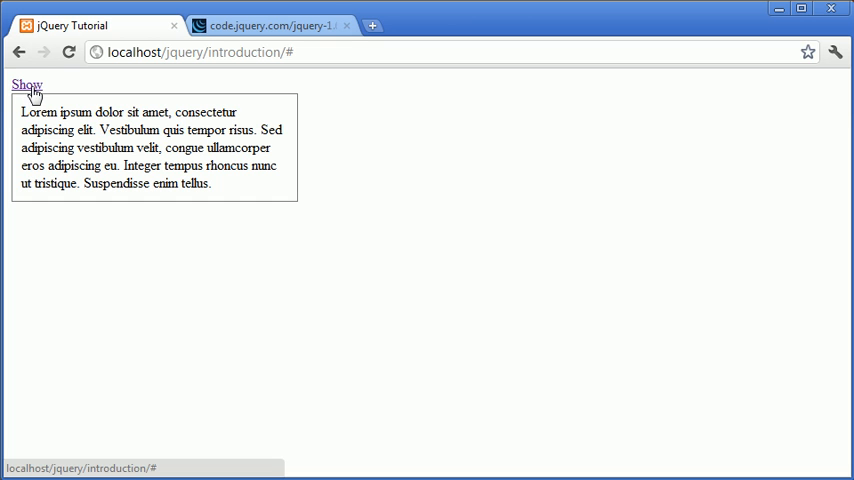
left_click(26, 84)
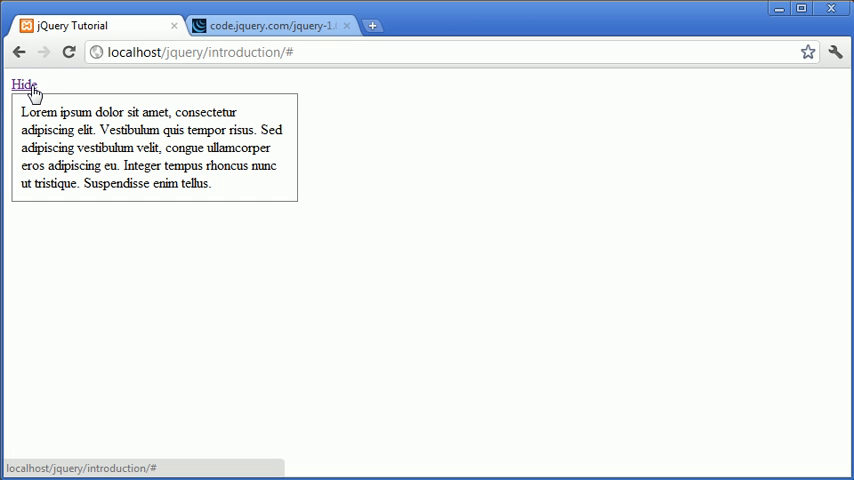
left_click(24, 84)
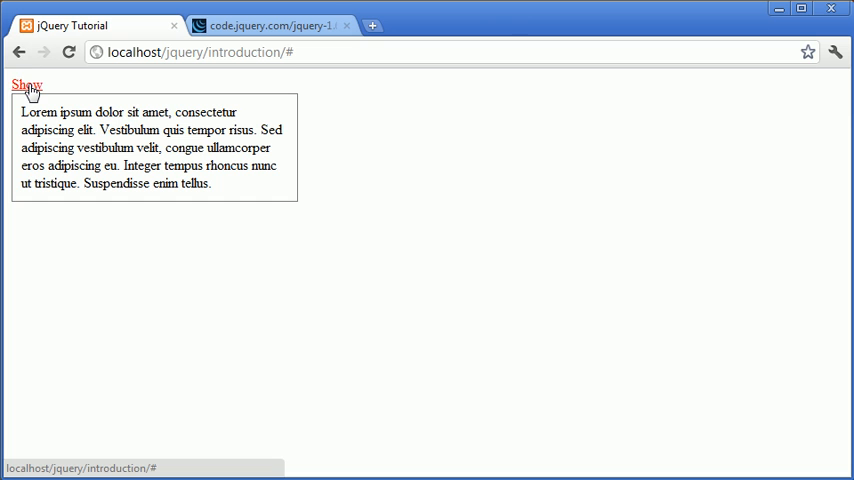
left_click(28, 84)
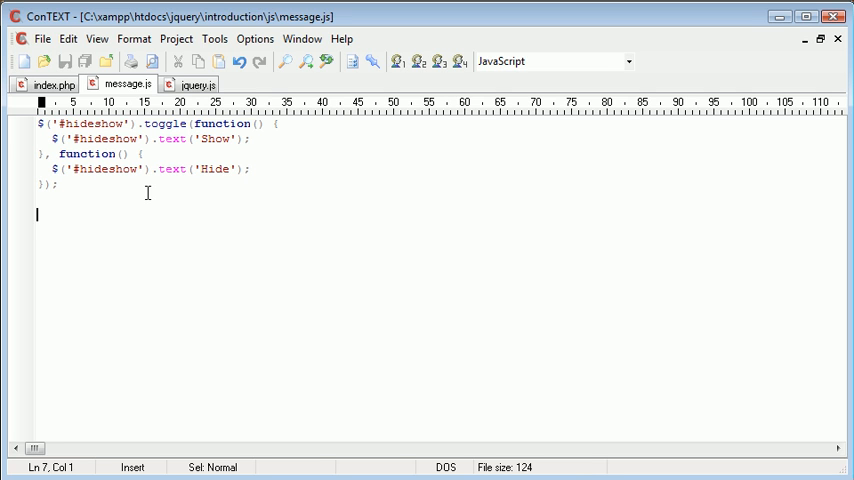
- Add a #hideshow click handler whose function calls $('#message').toggle();
type("$ (")
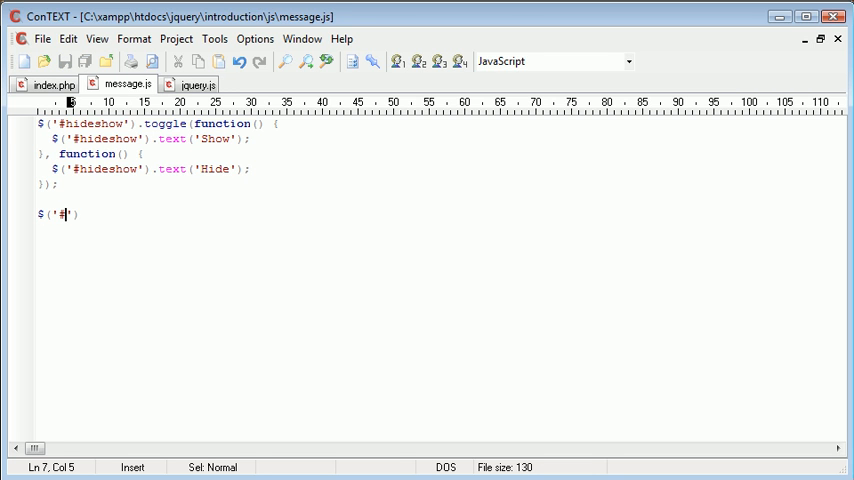
type("message")
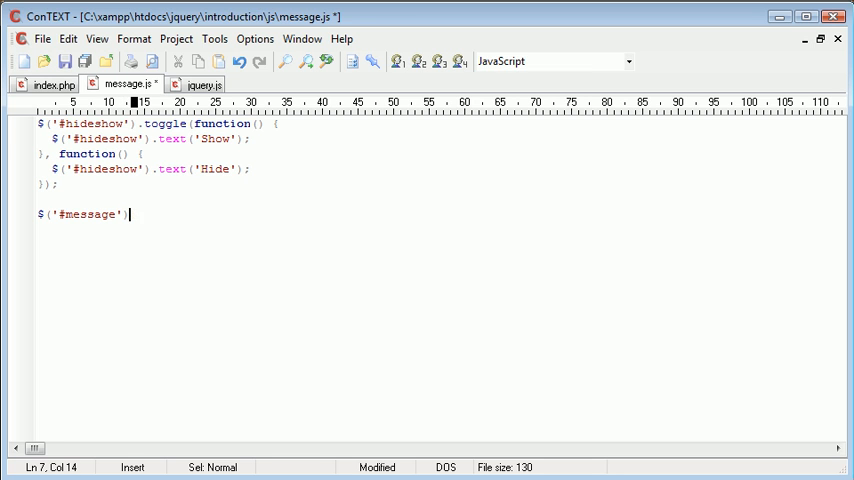
type(".")
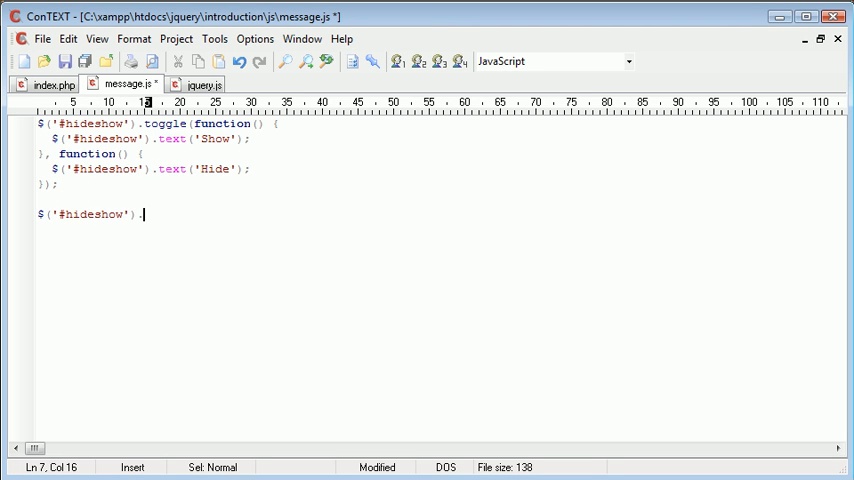
type("click")
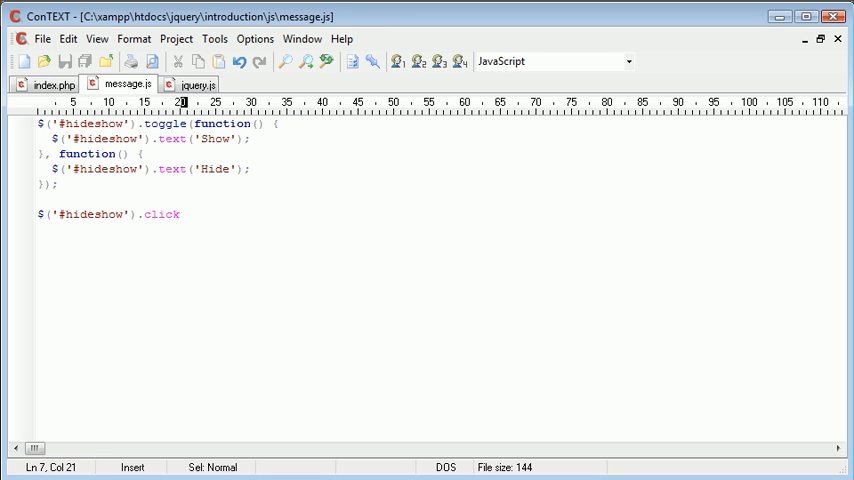
type("();")
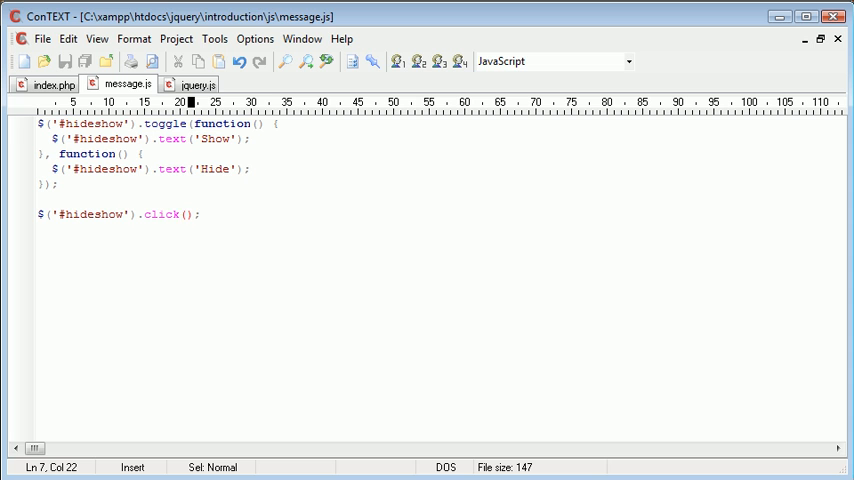
type("function(")
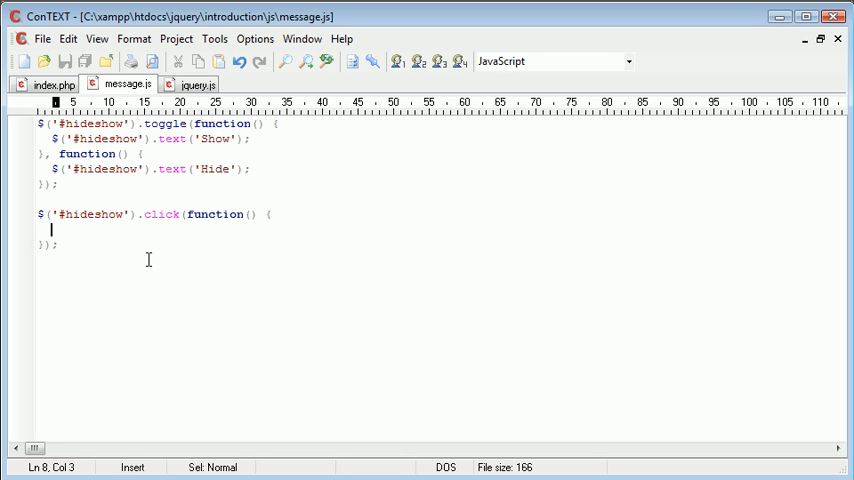
type("$('#me")
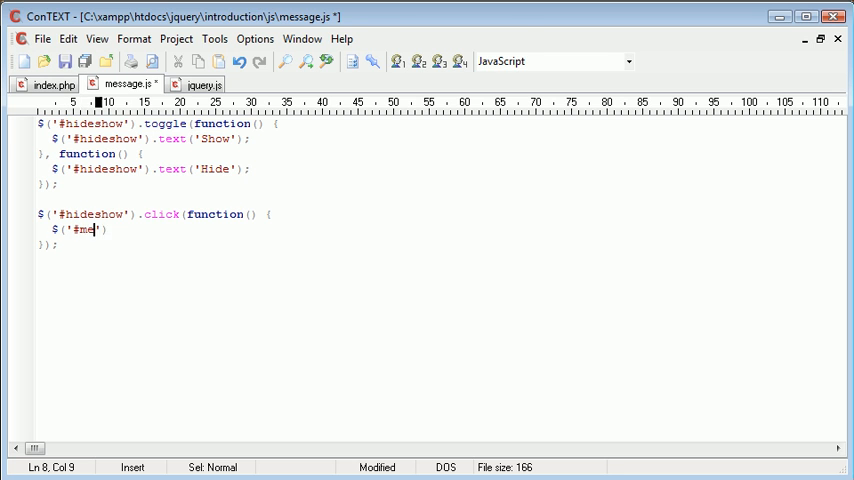
type("ssage').togg")
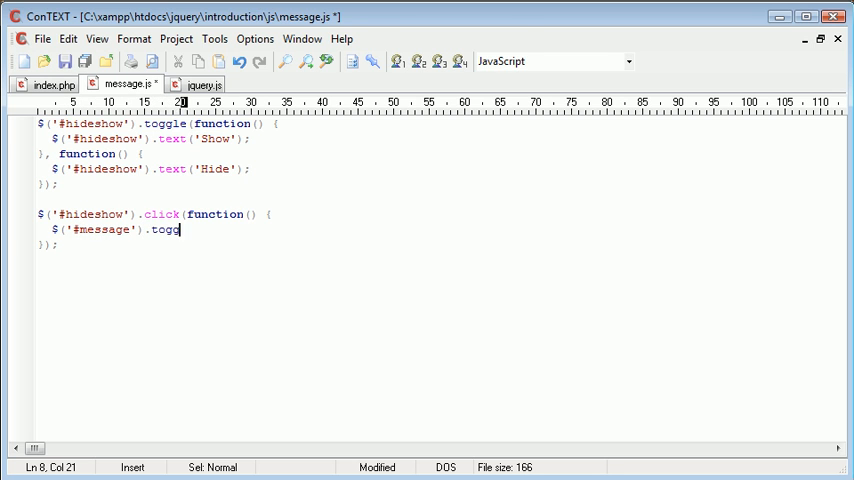
type("le();")
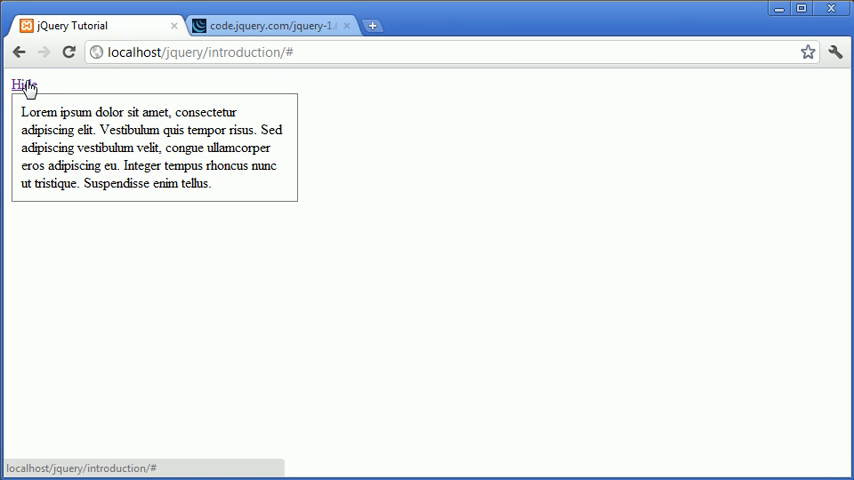
- Use the link to hide the Lorem Ipsum box, bring it back, and test once more
left_click(24, 84)
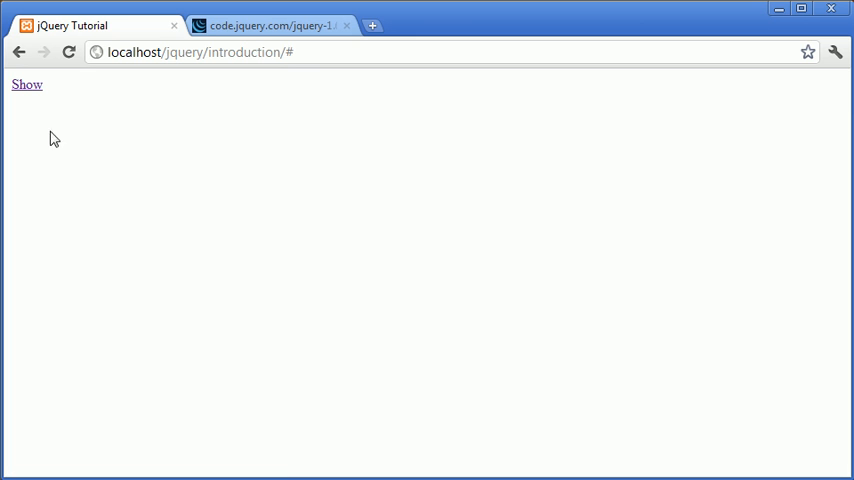
left_click(28, 84)
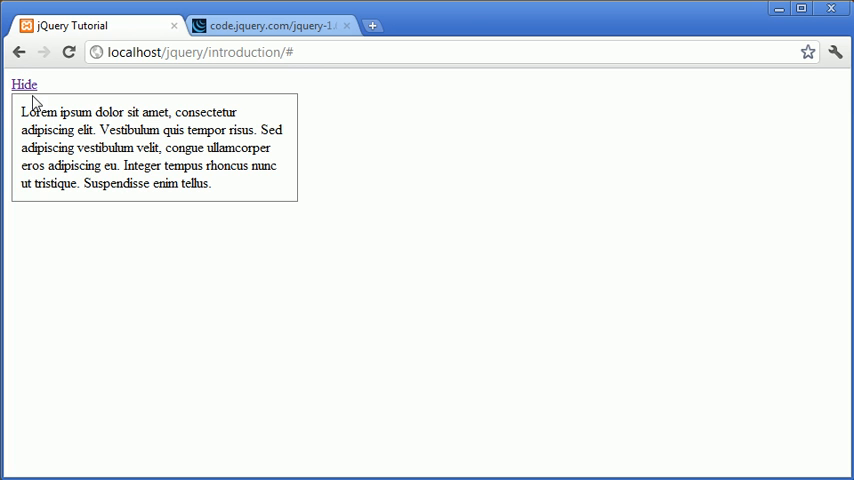
left_click(24, 84)
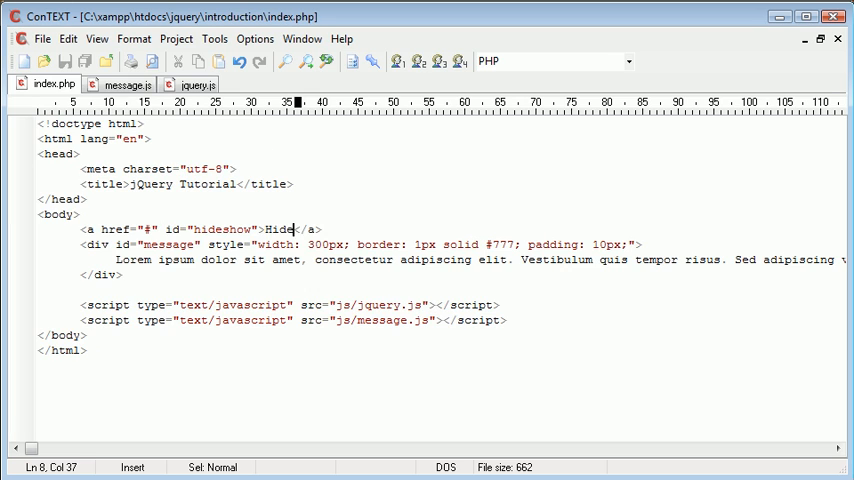
- In message.js, replace the click handler with $('#message').toggle(); and add $('#message').hide(); in the first callback
left_click(126, 84)
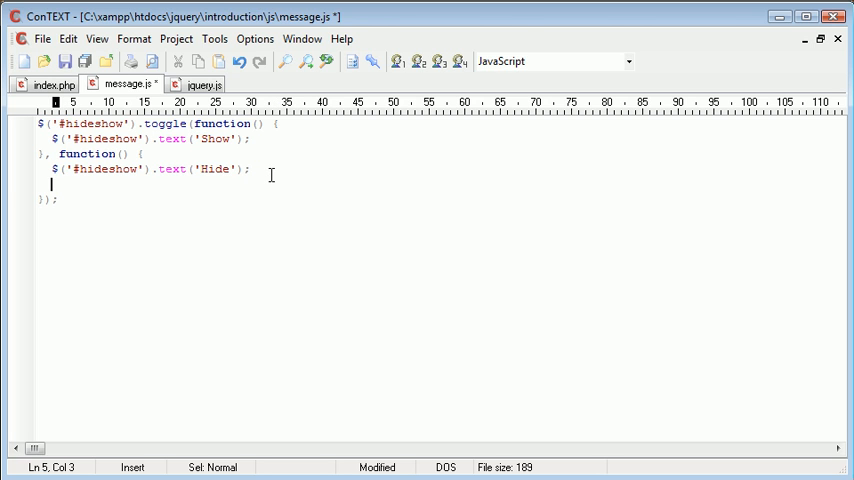
type("$('#message').toggle();")
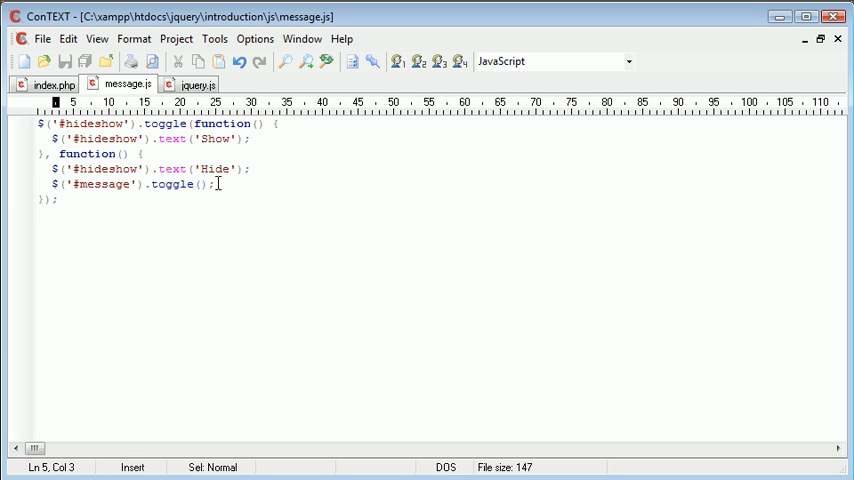
mouse_move(296, 250)
type("$('#")
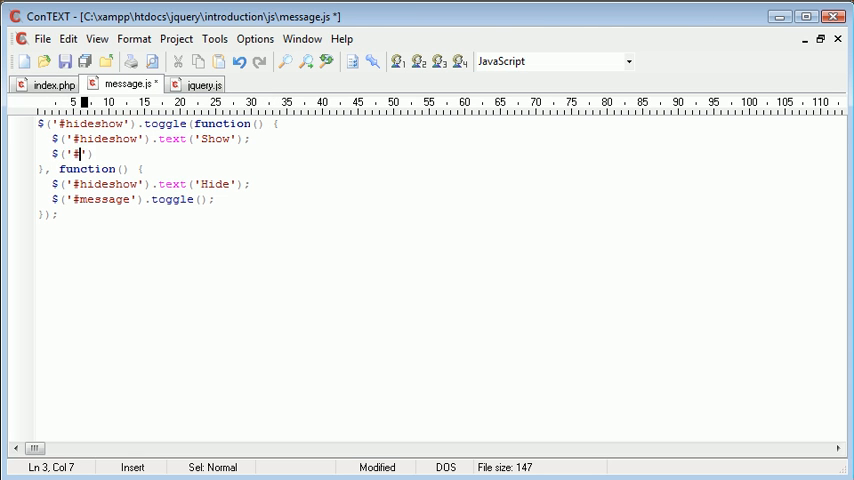
type("message")
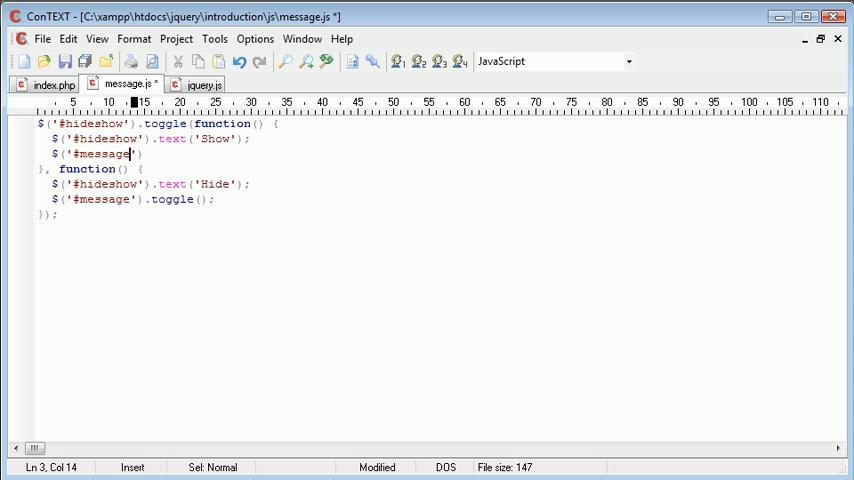
type(".hide")
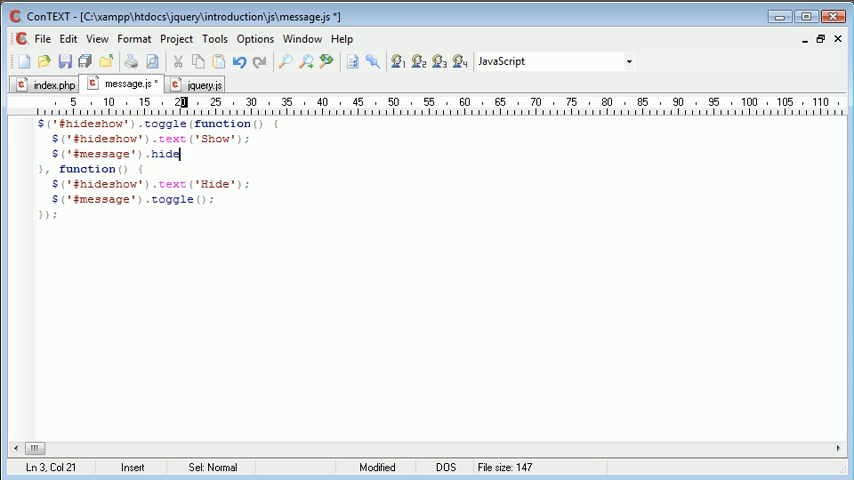
type("();")
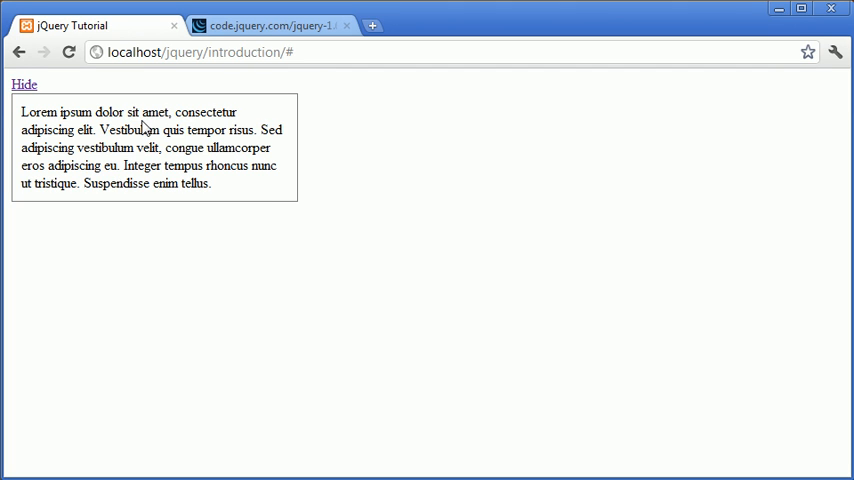
- Toggle the Hide/Show link repeatedly to verify the Lorem Ipsum box hides and returns
left_click(24, 84)
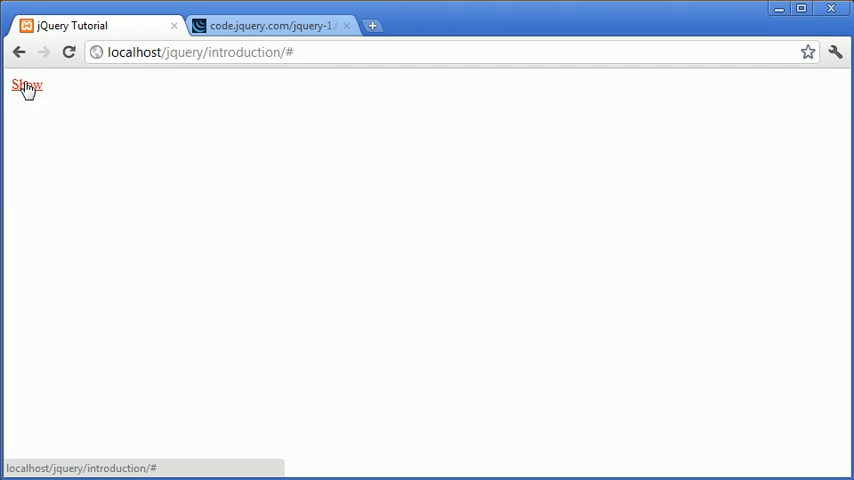
left_click(28, 84)
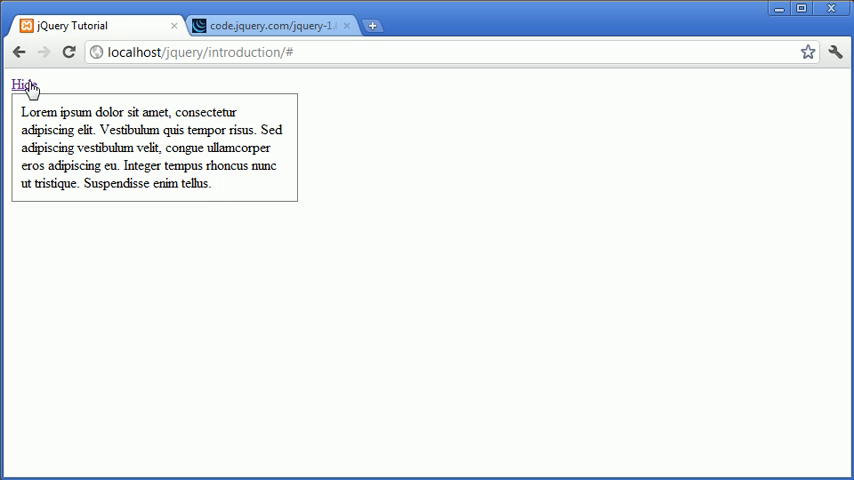
left_click(24, 84)
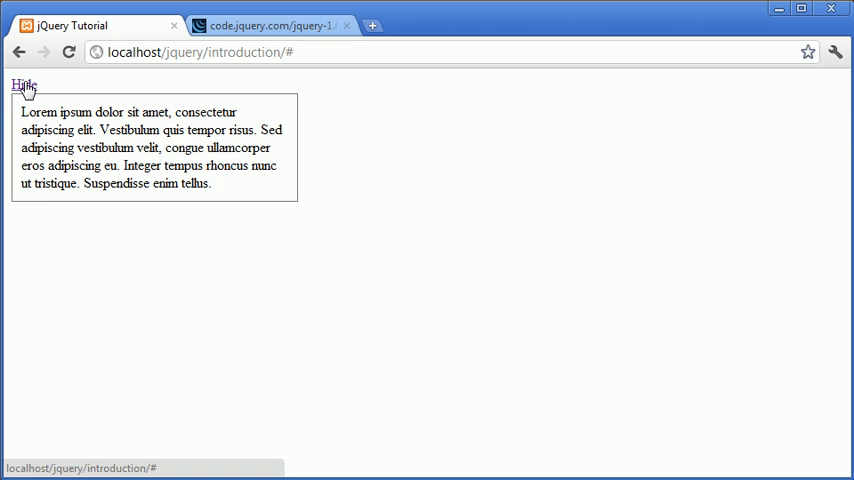
mouse_move(212, 204)
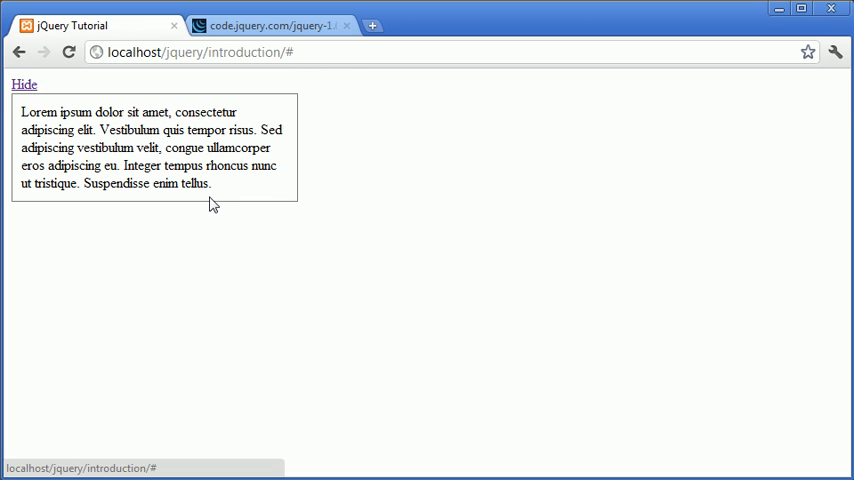